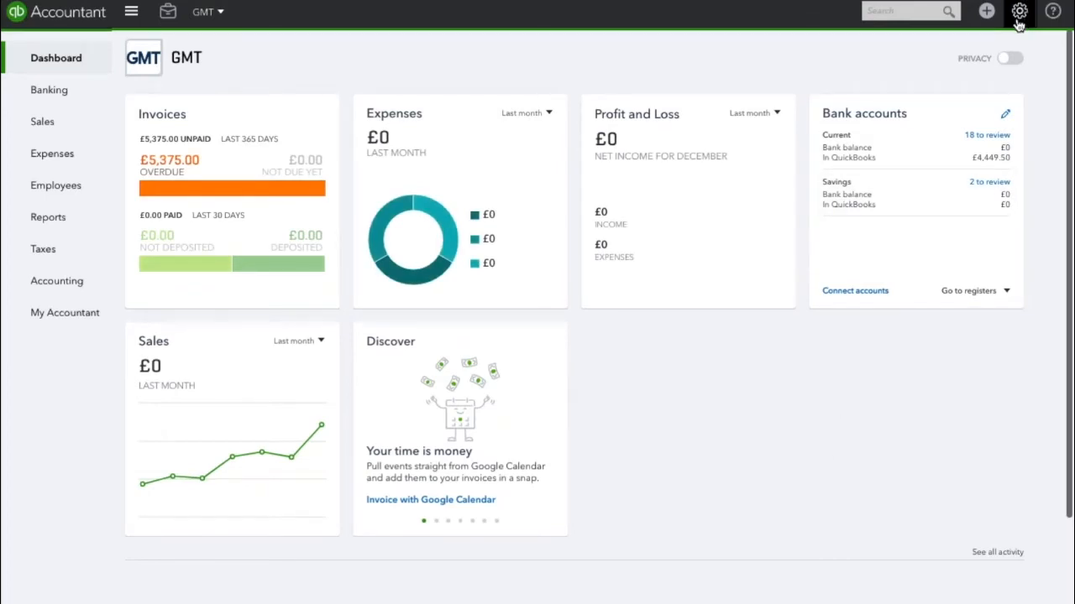
Reach the Currency section of the Advanced company settings, Multicurrency still off.
left_click(1018, 11)
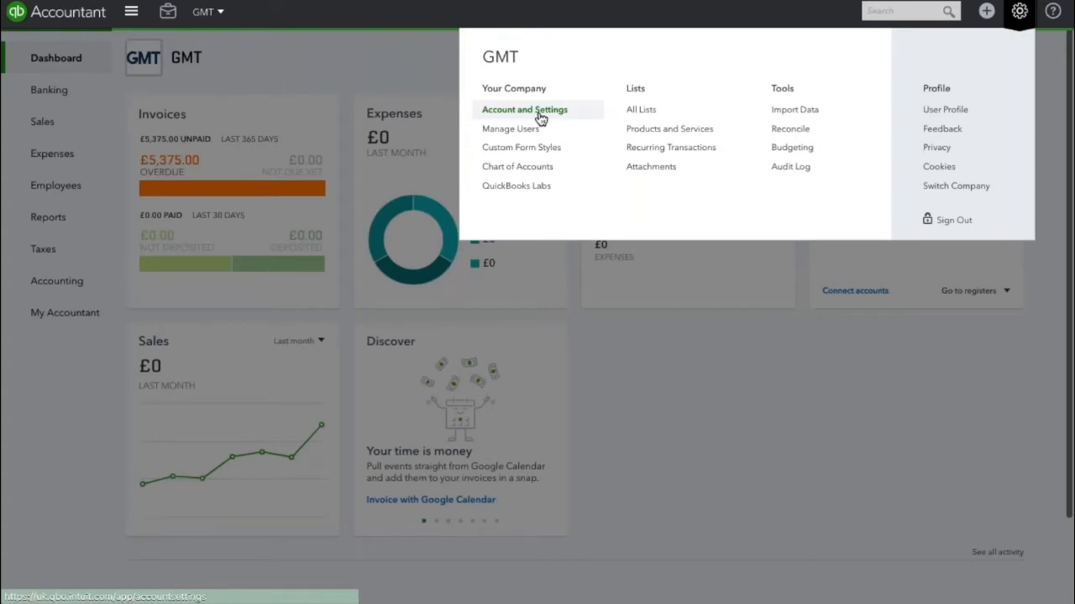
left_click(524, 109)
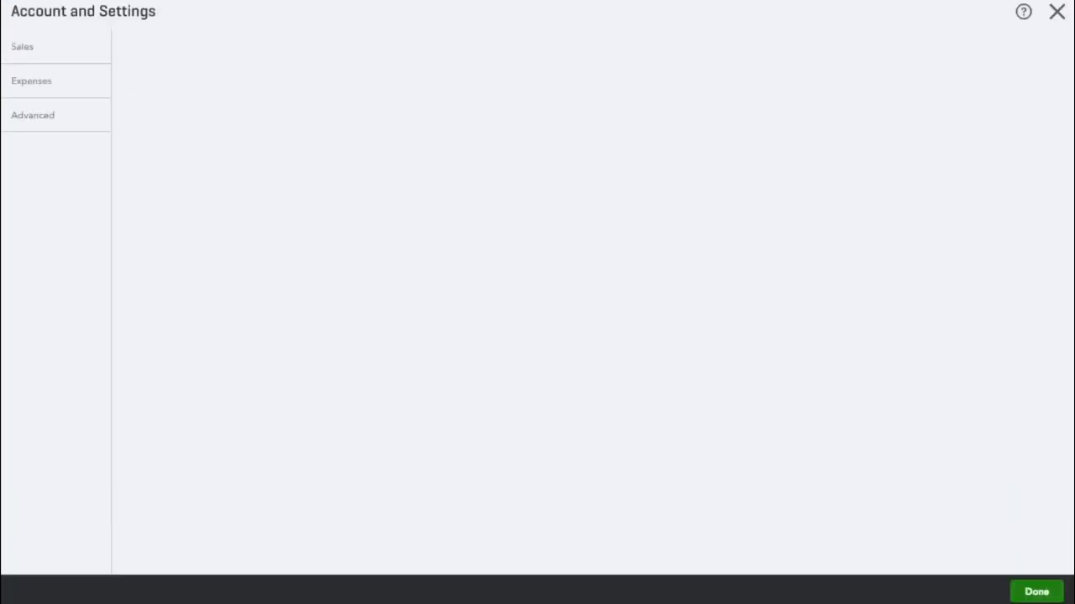
left_click(32, 47)
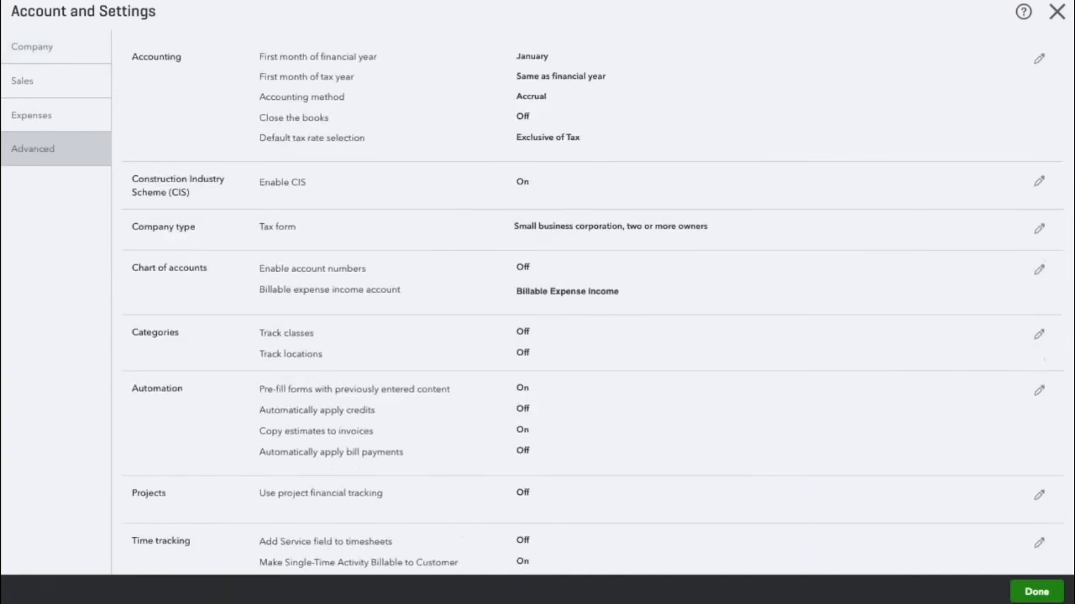
scroll("down", 3)
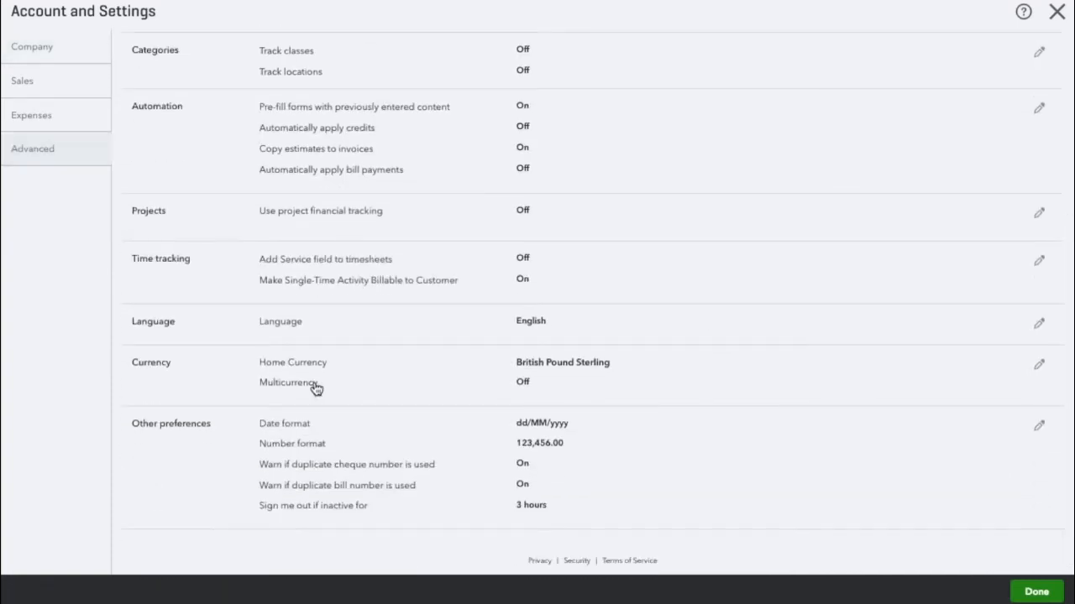
Turn on Multicurrency, acknowledge it can't be undone, and return to the dashboard.
left_click(1037, 364)
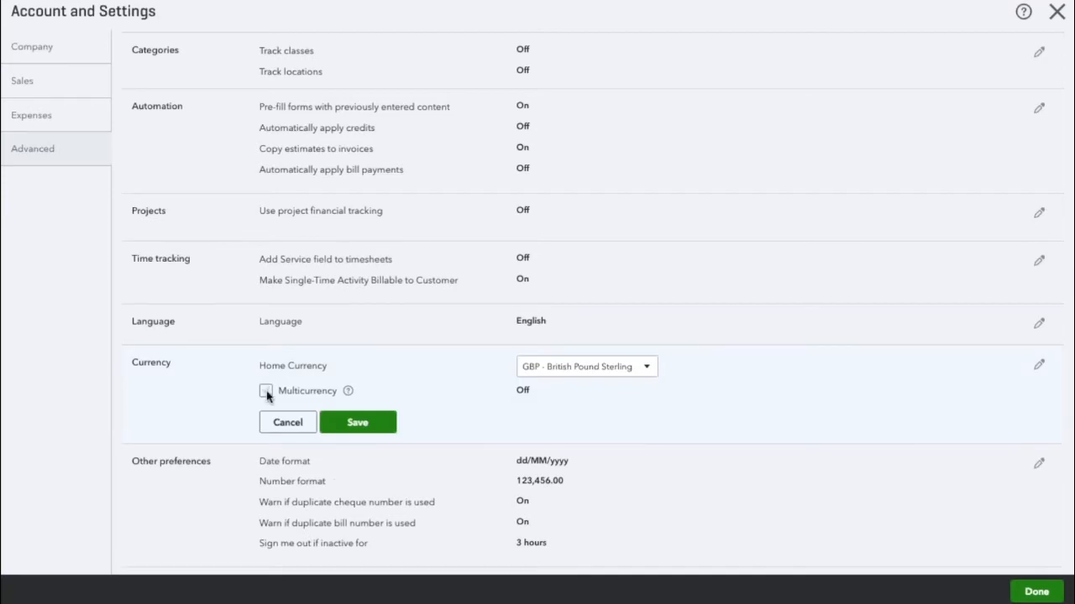
left_click(265, 390)
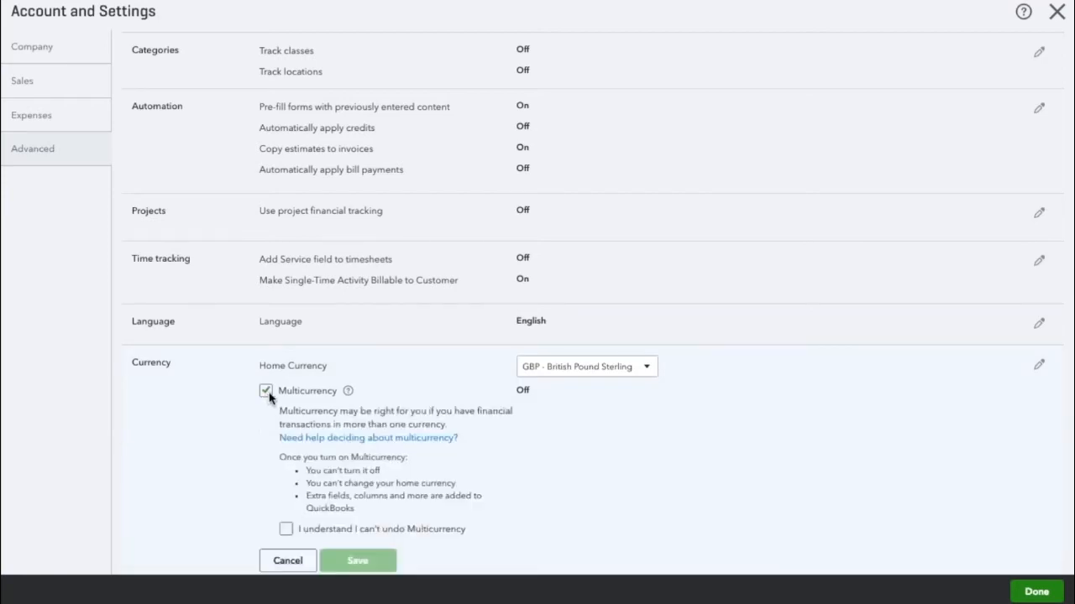
scroll("down", 3)
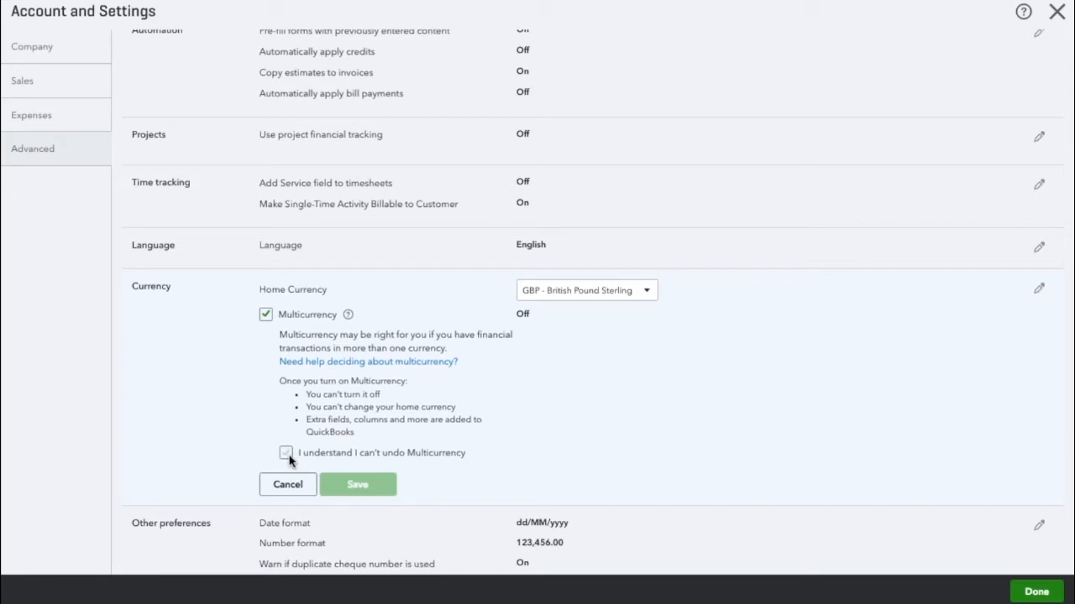
left_click(286, 454)
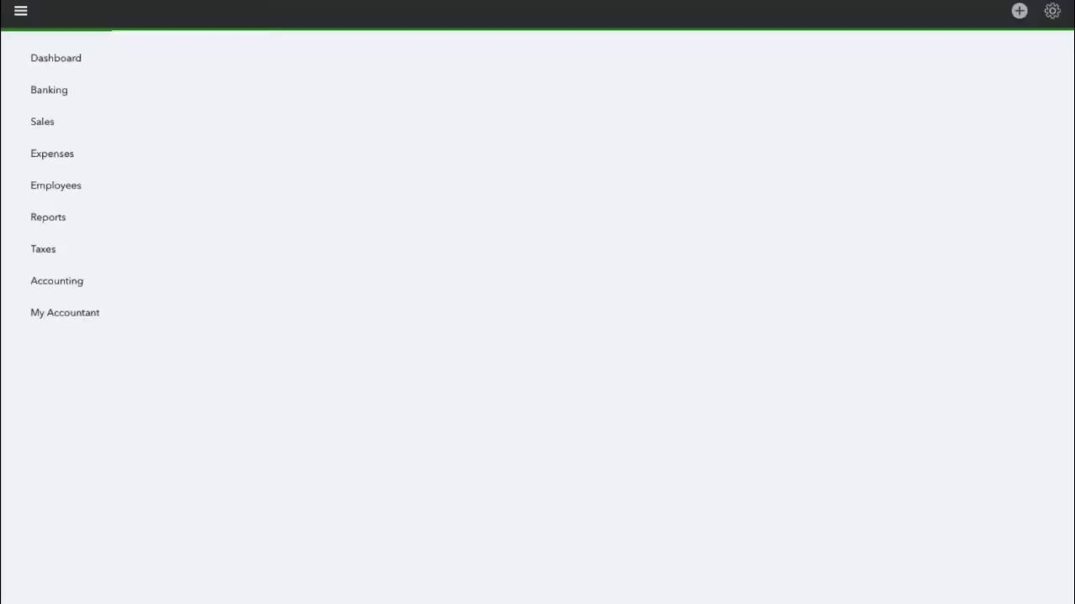
left_click(1051, 10)
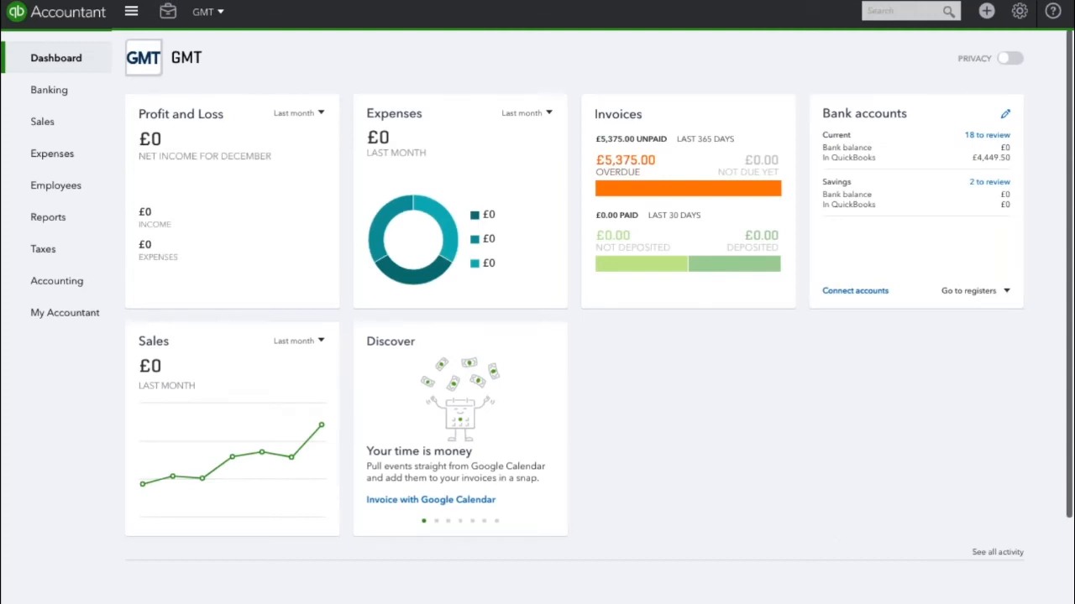
mouse_move(56, 185)
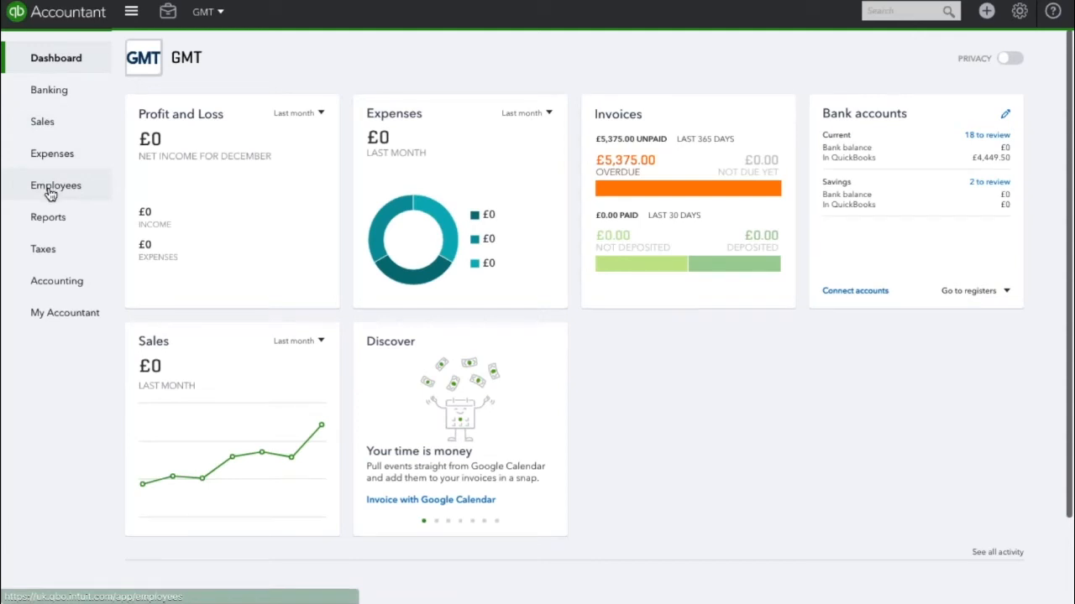
Show the Suppliers list under Expenses with each supplier's currency.
left_click(52, 153)
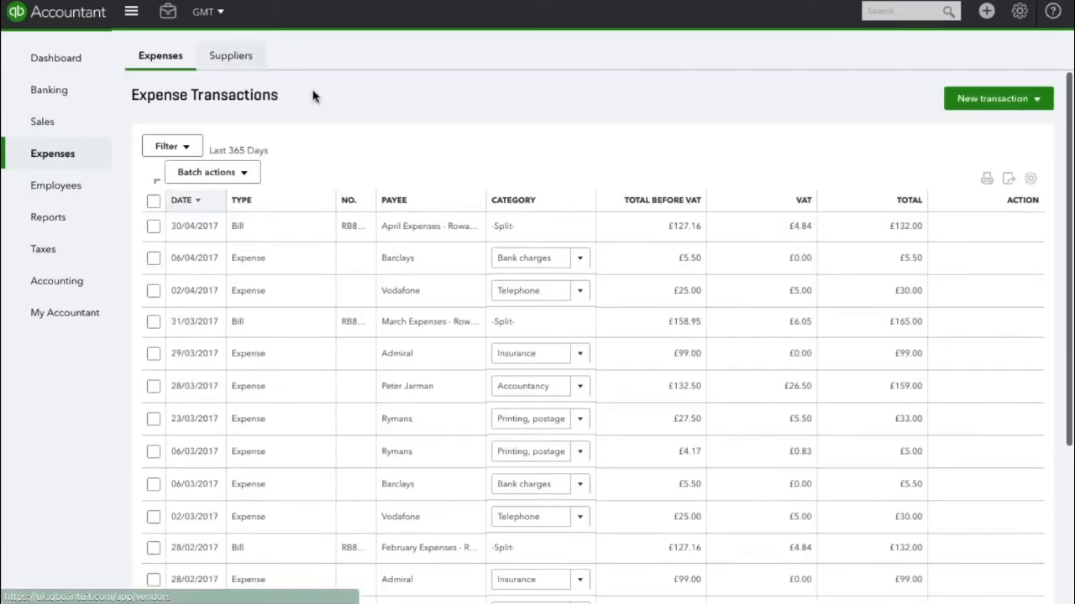
left_click(230, 55)
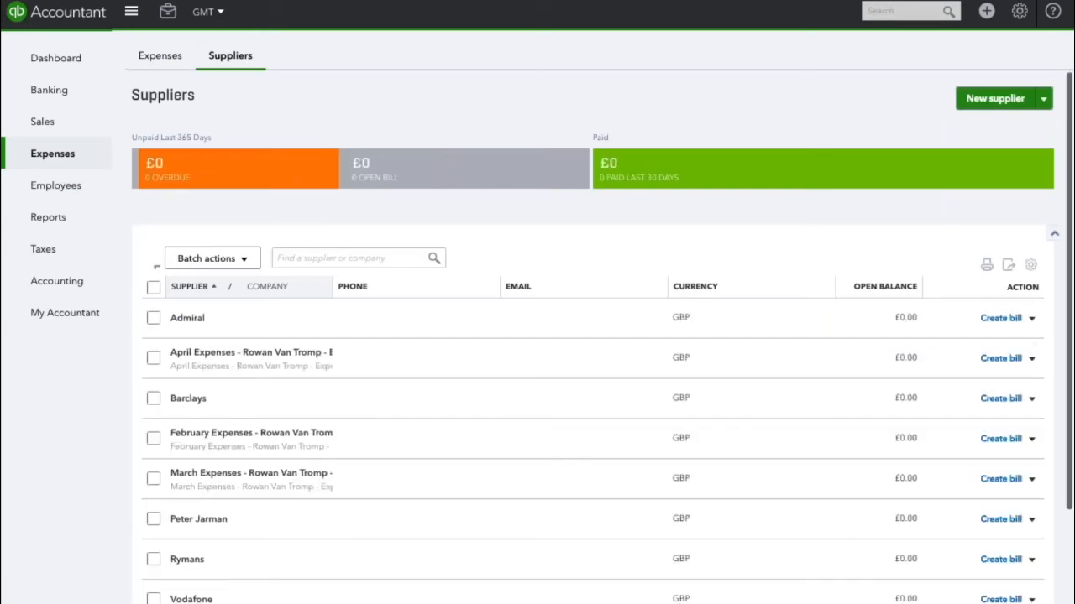
Add supplier 'New York Supplies Ltd' paid in US Dollars.
left_click(994, 97)
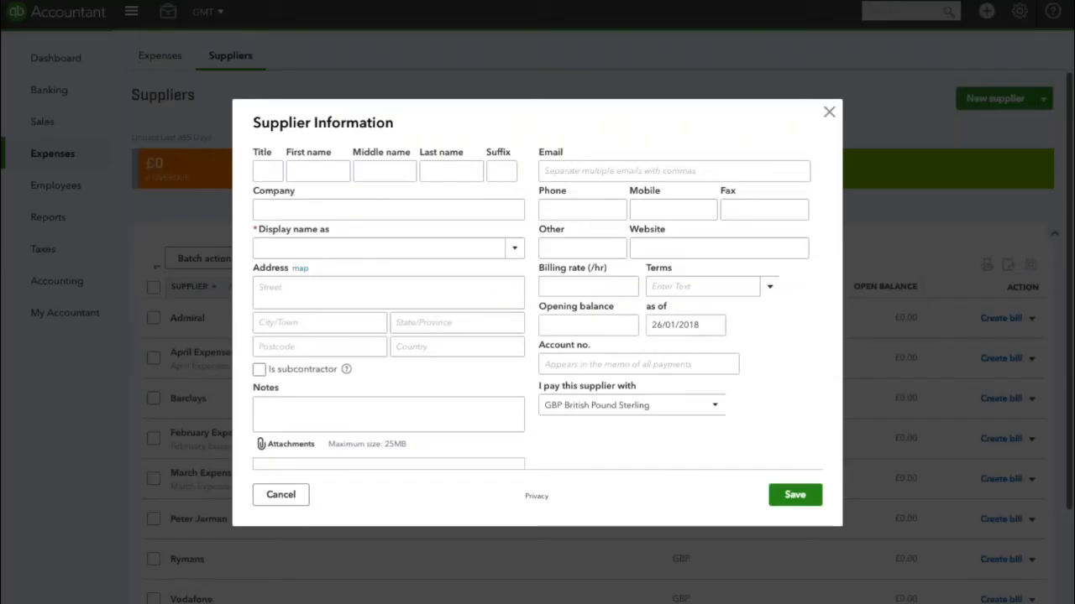
left_click(383, 248)
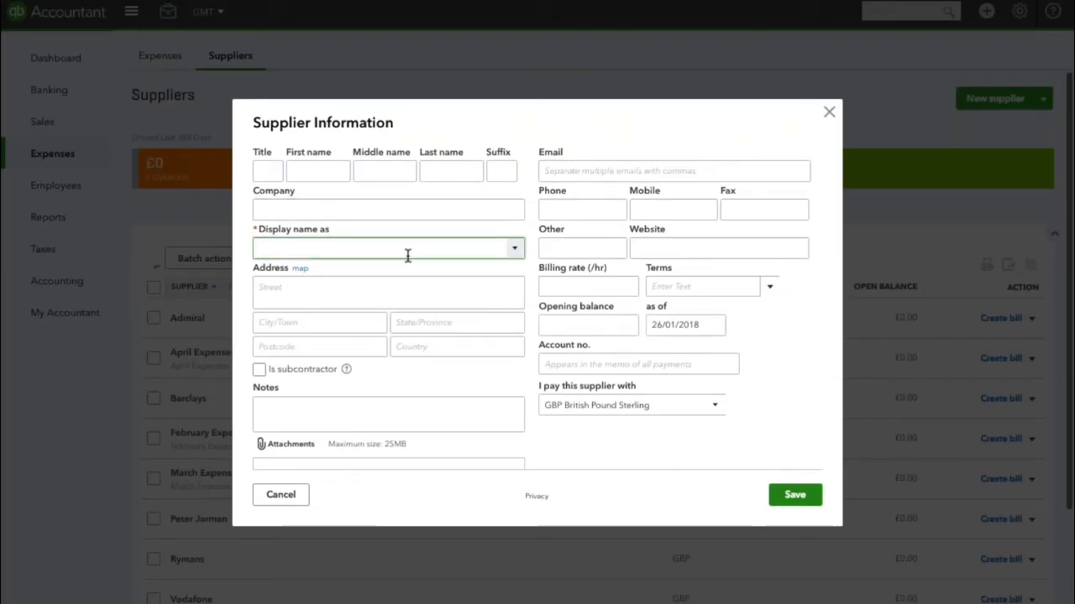
type("New York Su")
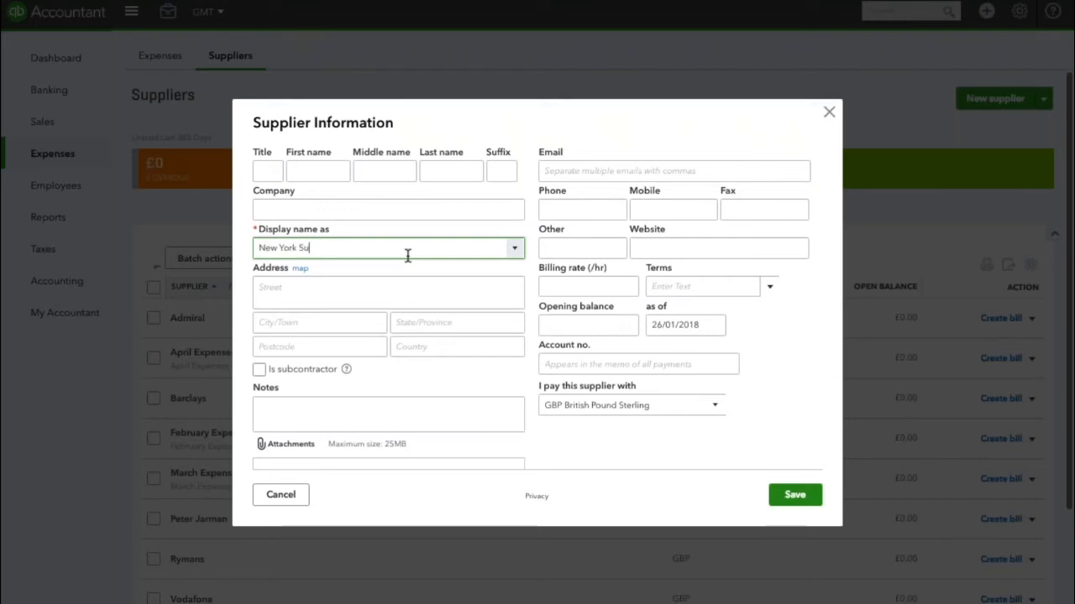
type("pplie")
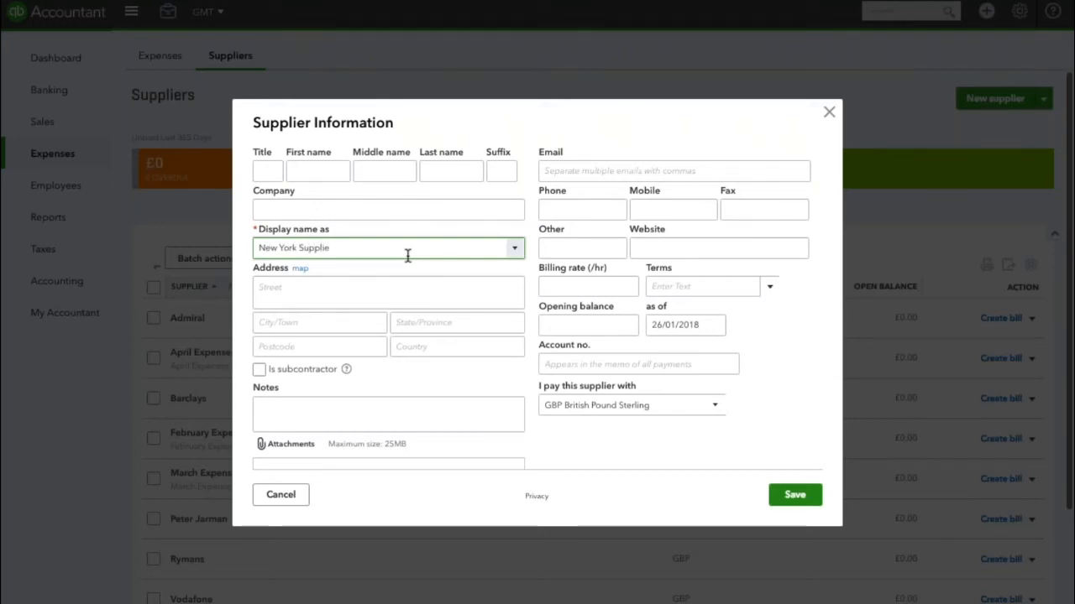
type("s Ltd")
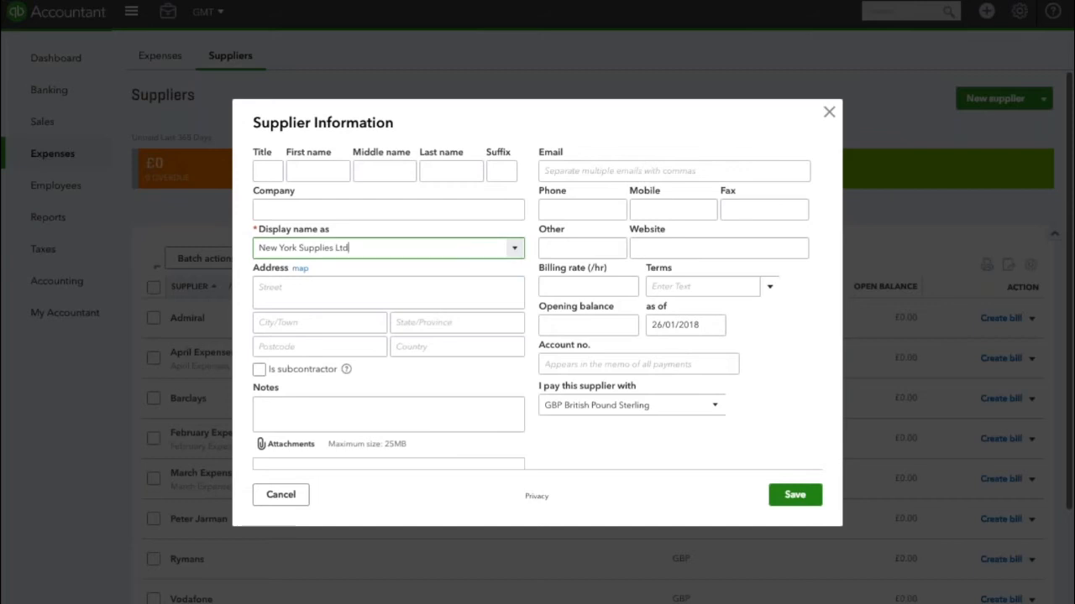
mouse_move(624, 416)
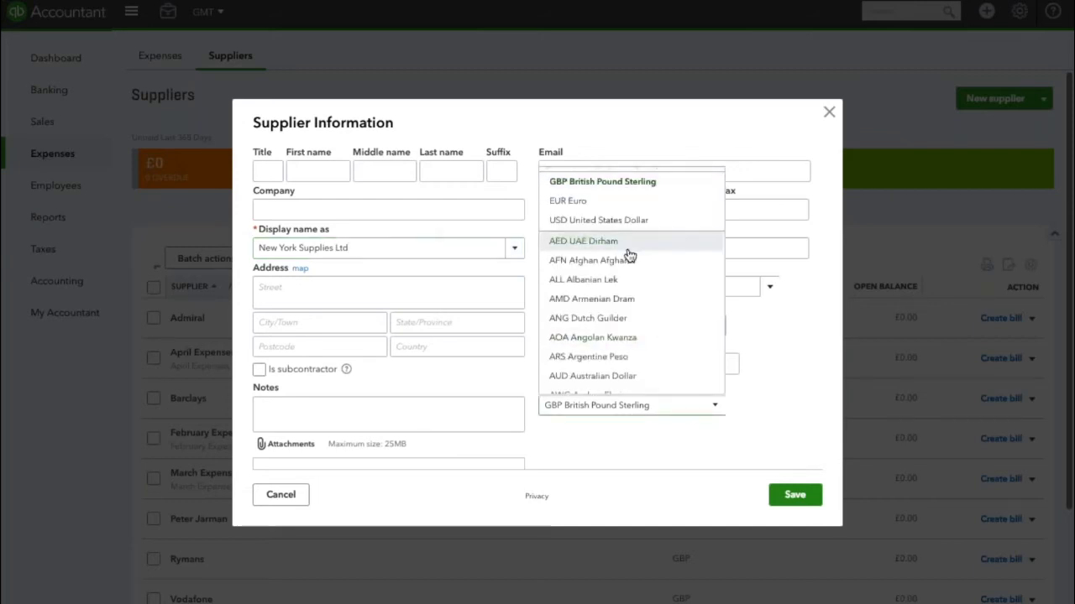
left_click(598, 220)
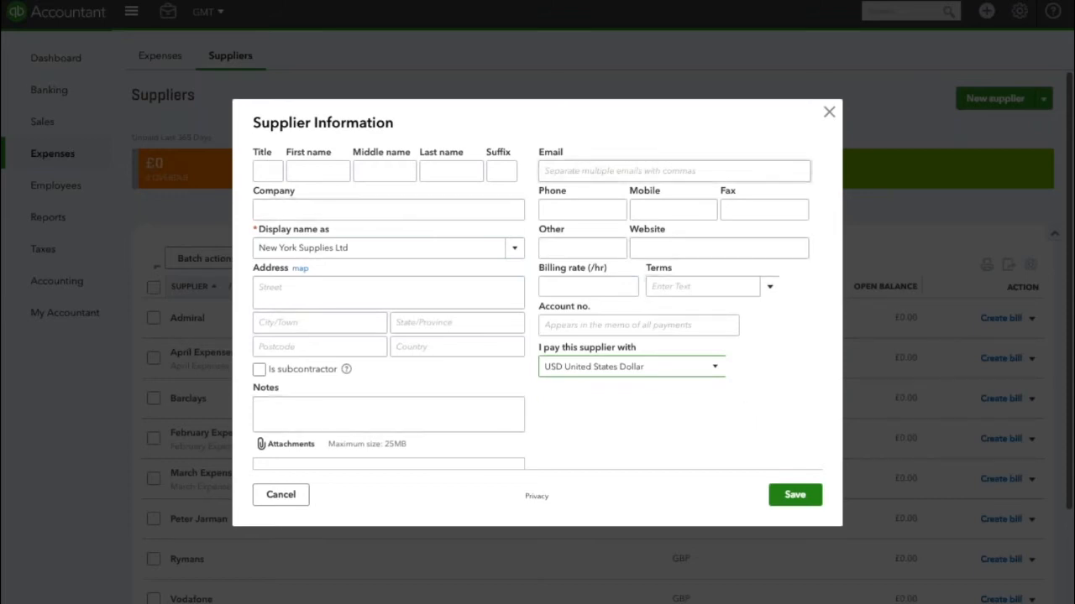
mouse_move(658, 480)
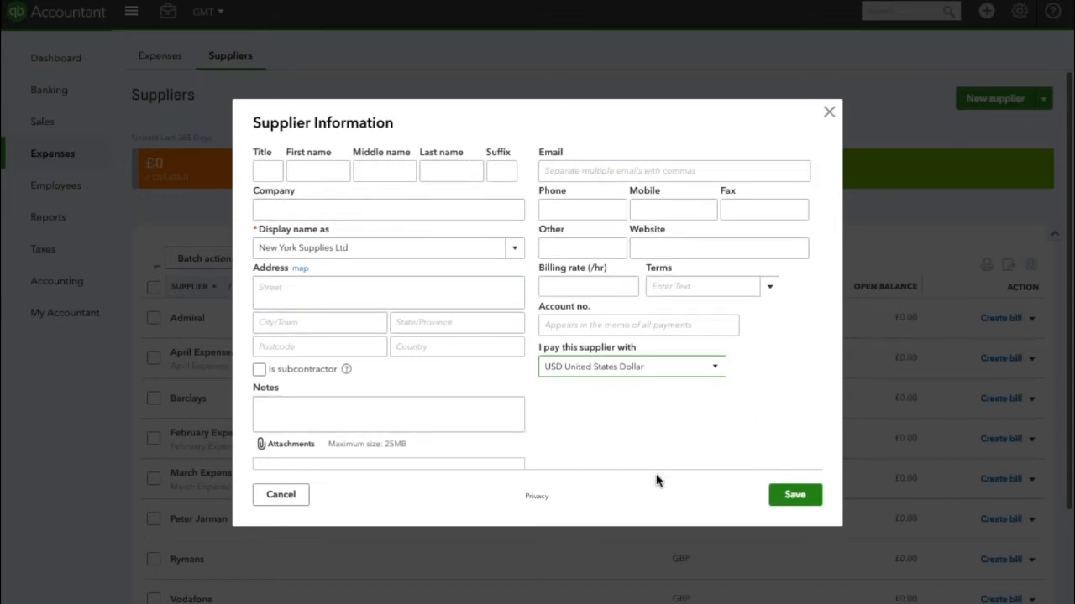
mouse_move(659, 470)
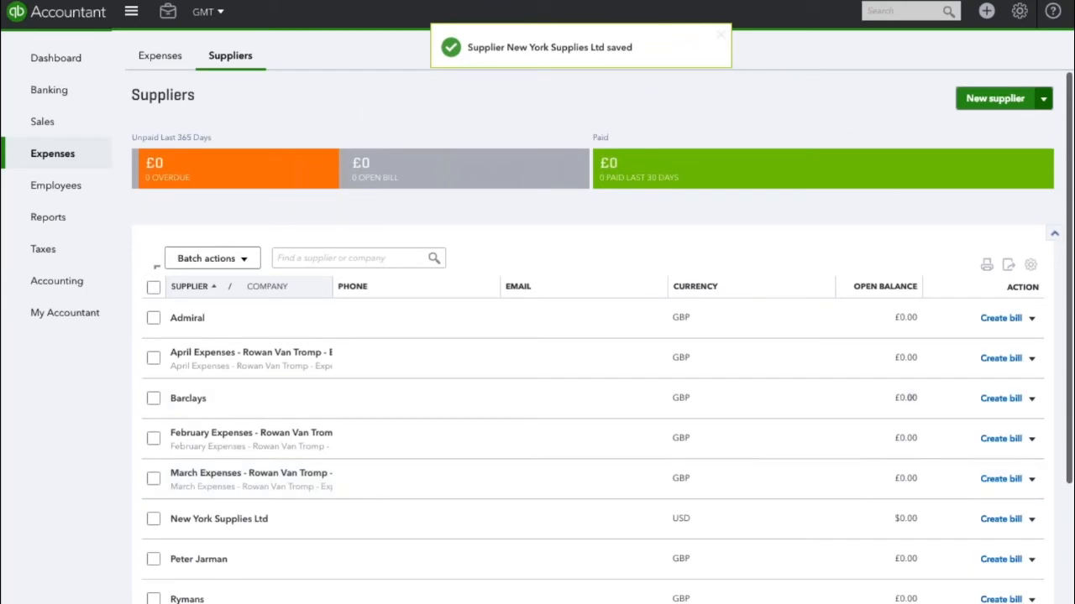
Start a new bill for New York Supplies Ltd dated 01/12/2017.
left_click(986, 10)
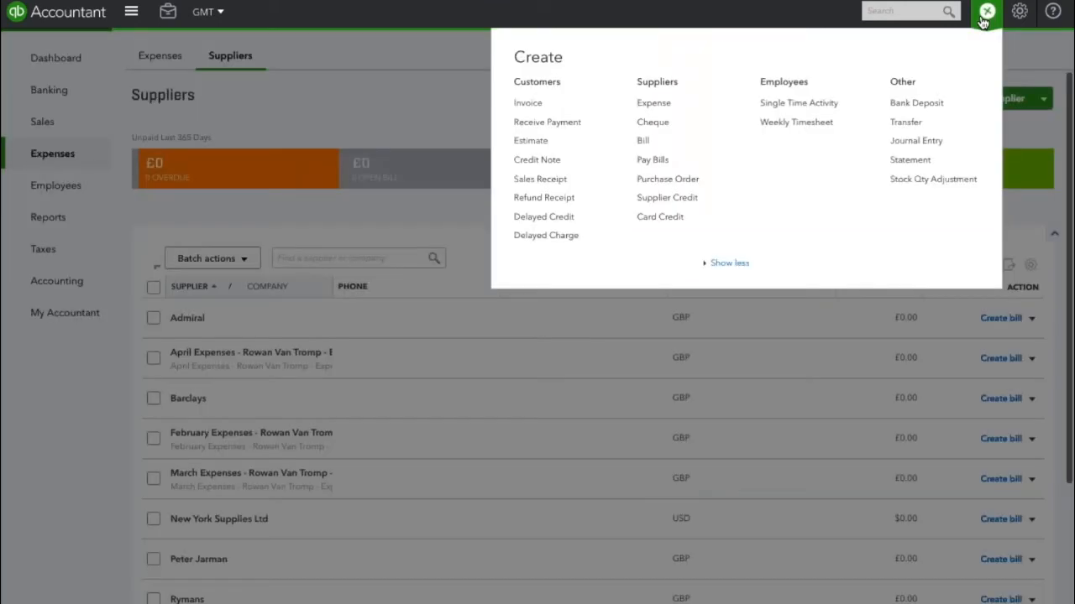
mouse_move(641, 141)
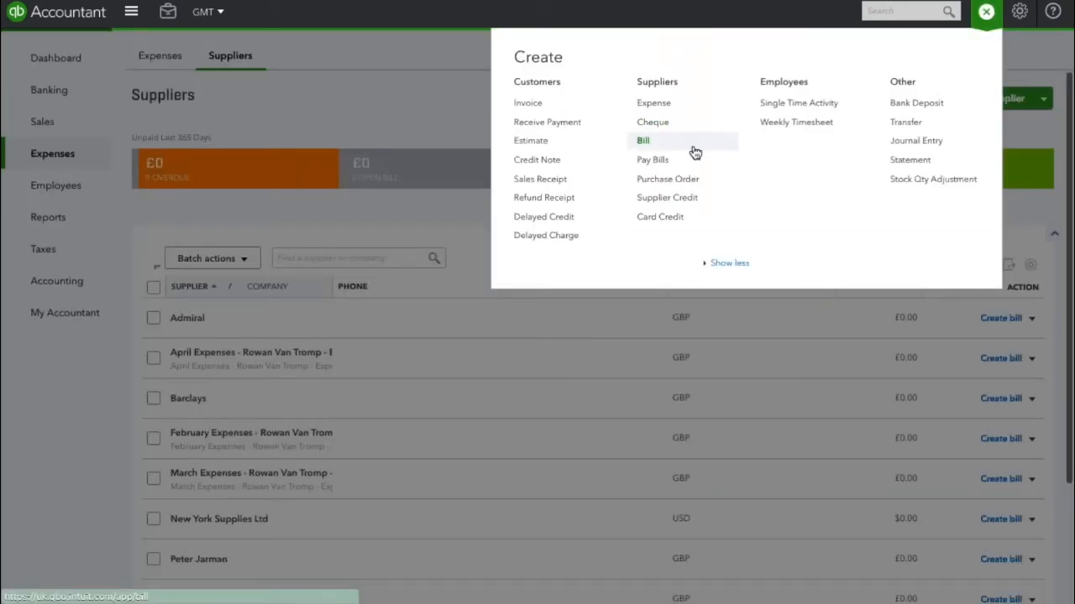
left_click(642, 141)
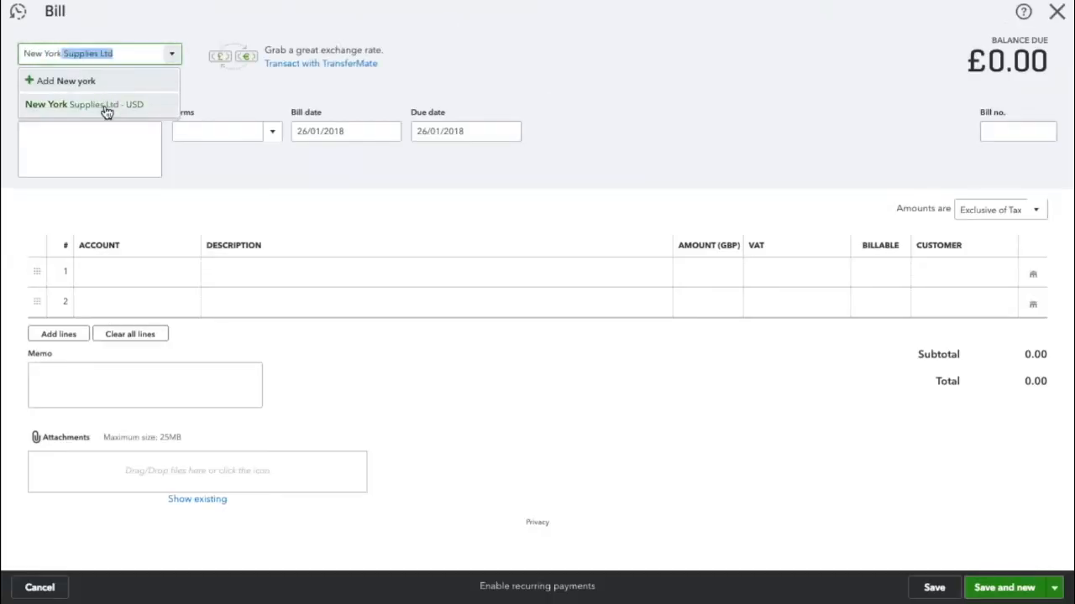
left_click(84, 104)
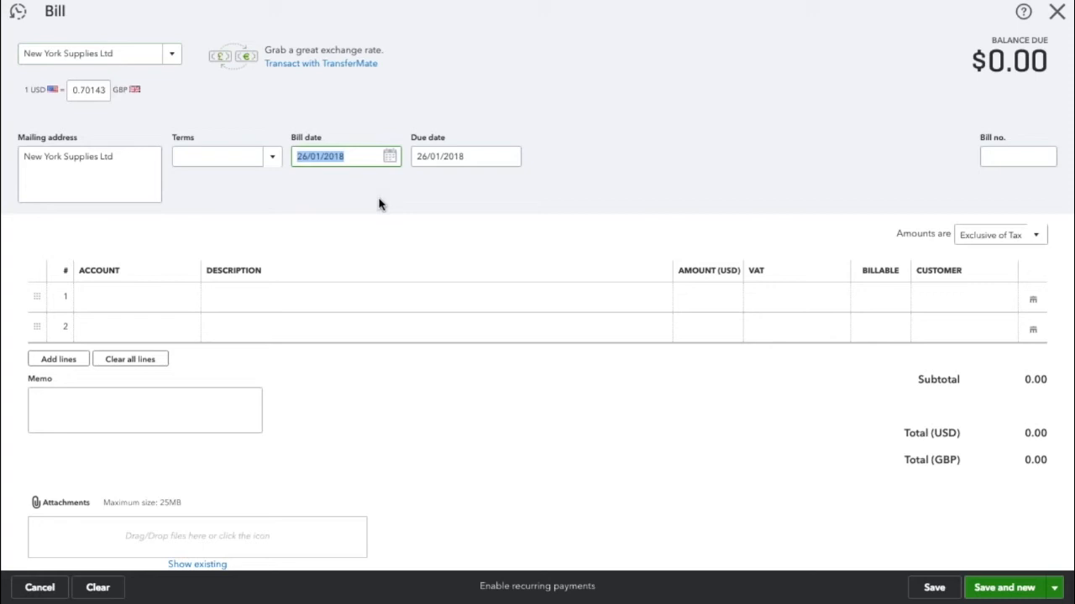
type("011217")
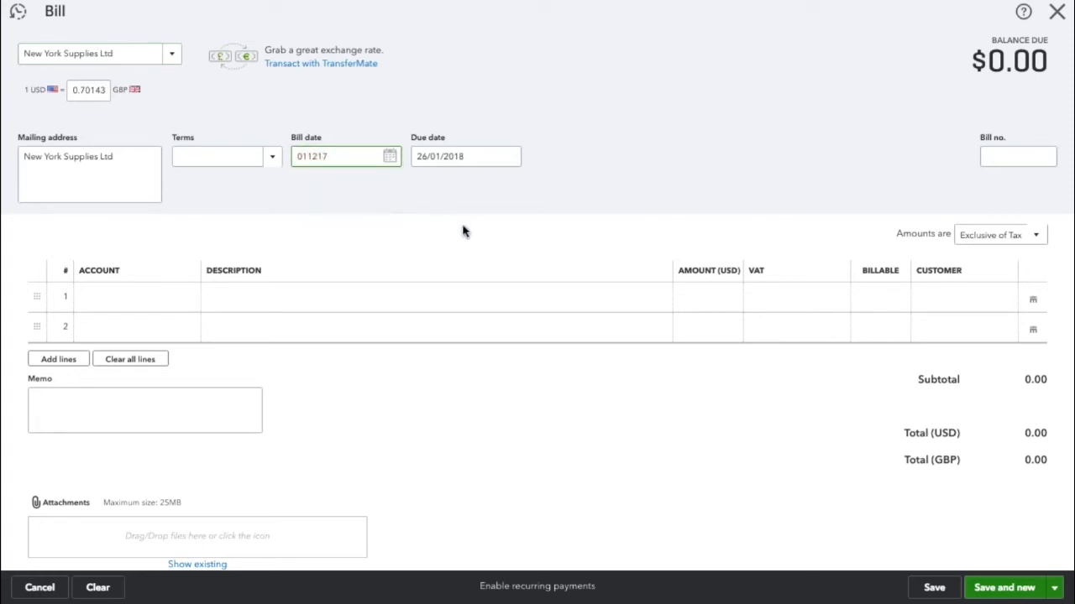
Enter a $100 Printing, postage and stationery line with No VAT and save the bill.
left_click(134, 297)
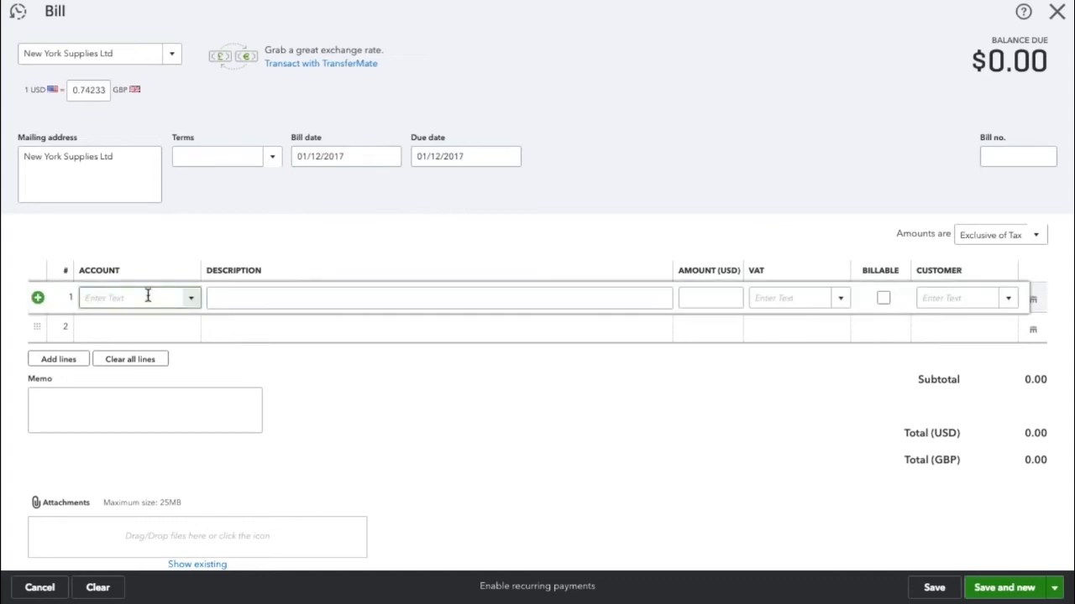
type("stat")
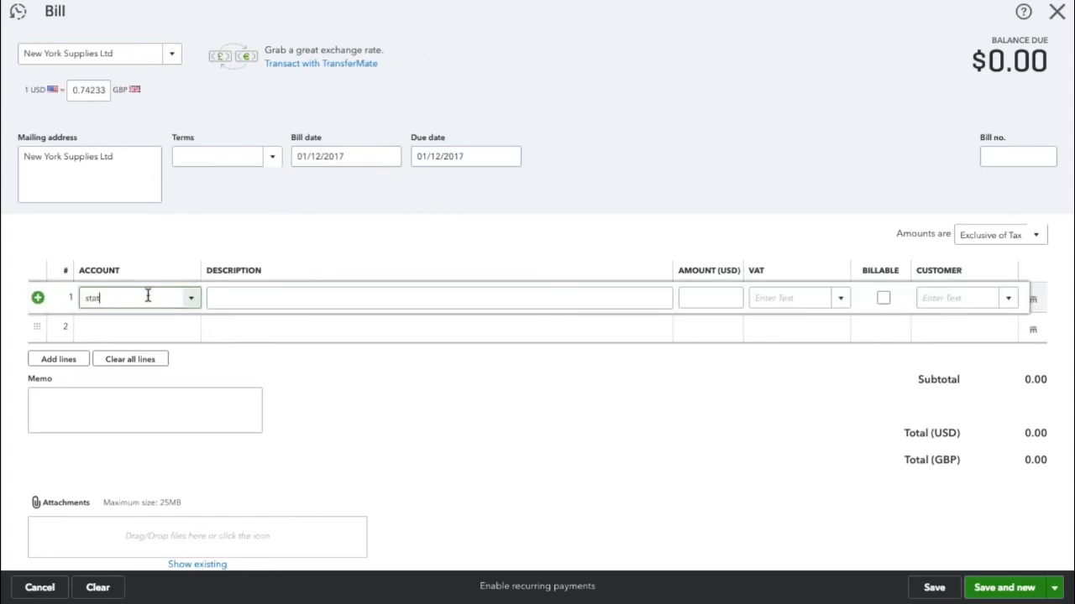
left_click(137, 297)
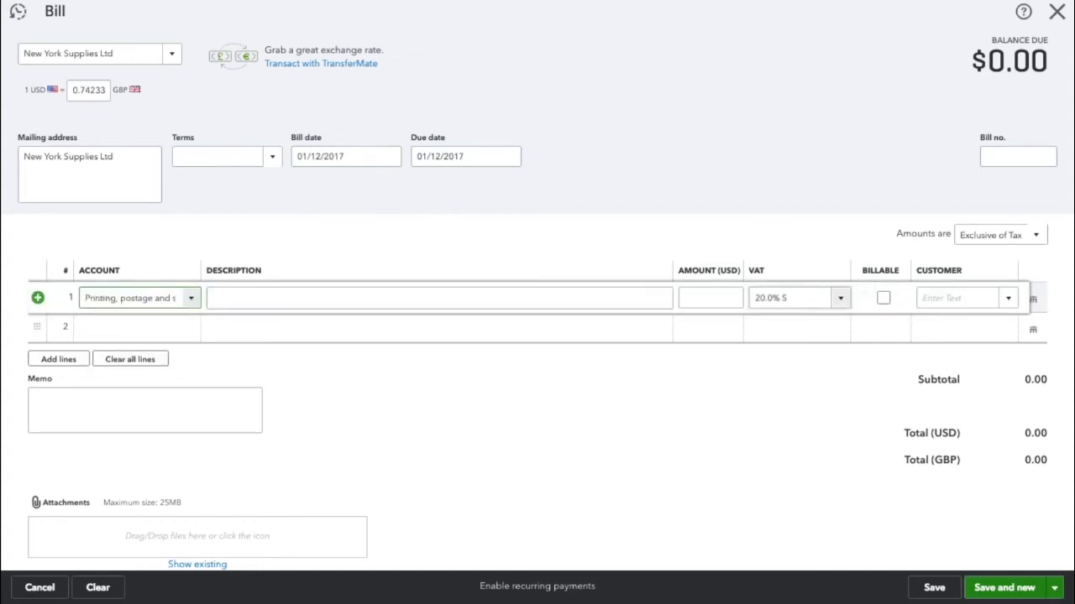
type("100")
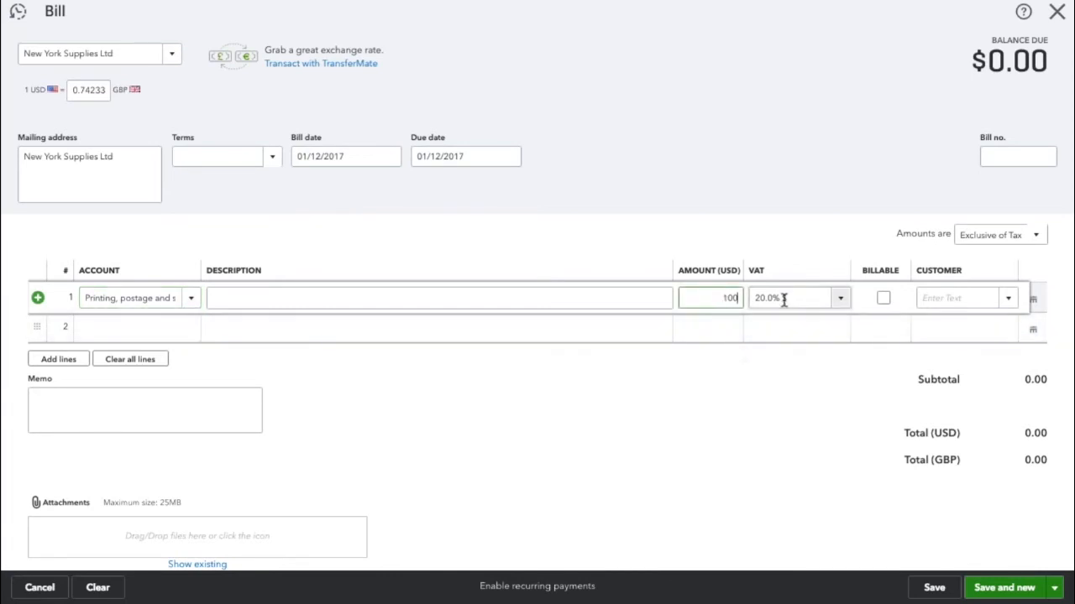
left_click(793, 297)
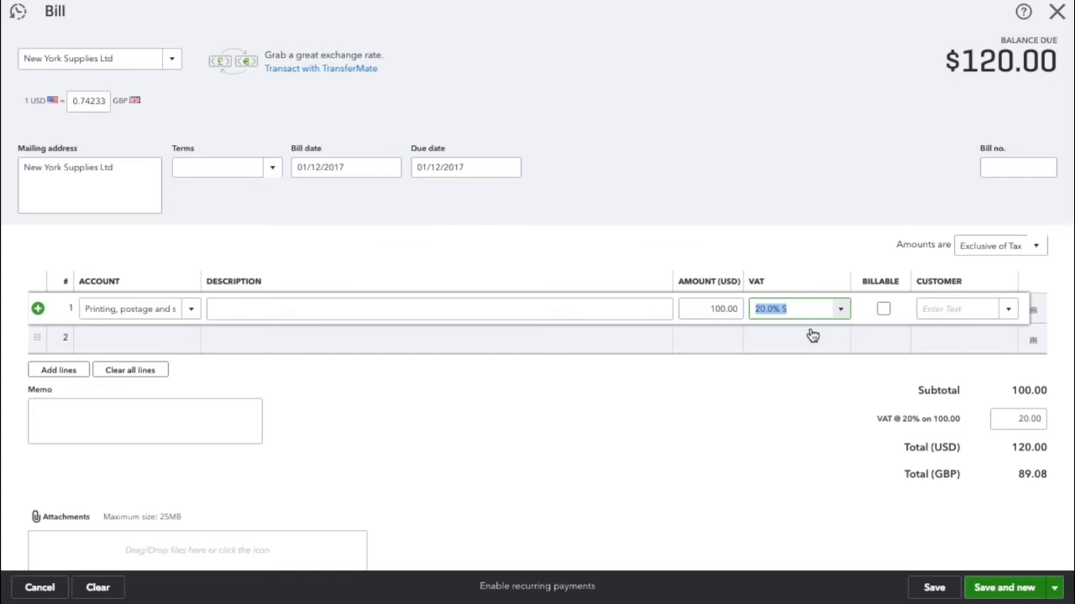
left_click(839, 309)
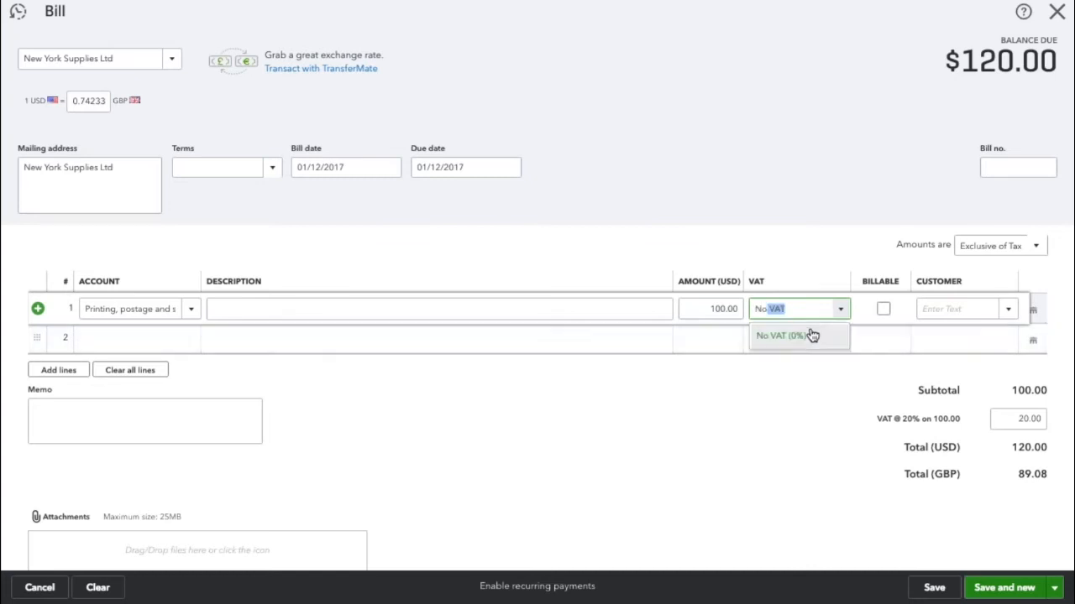
left_click(786, 336)
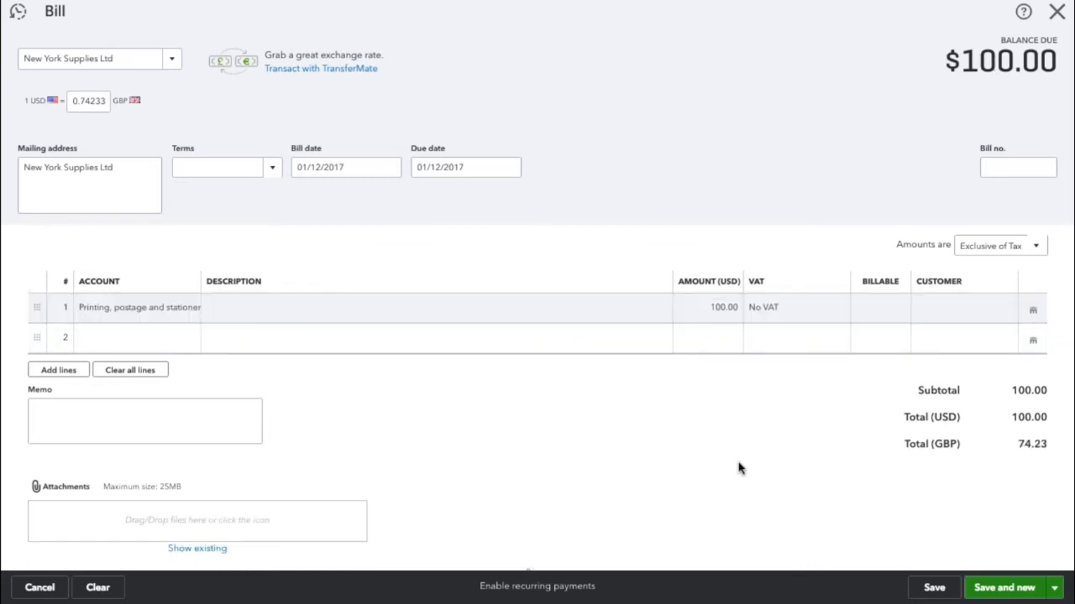
mouse_move(970, 454)
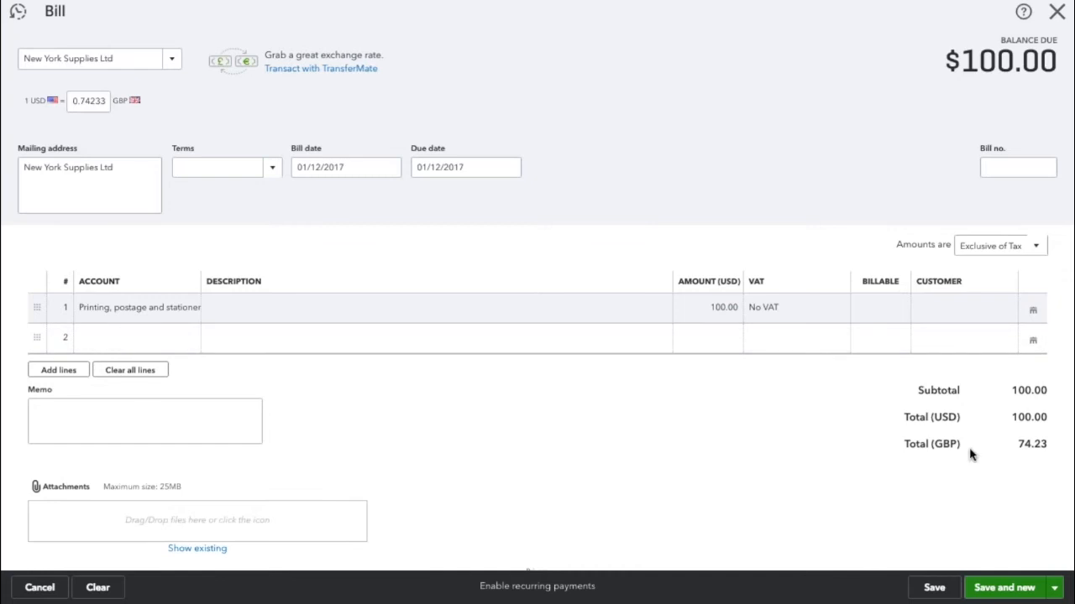
mouse_move(1031, 462)
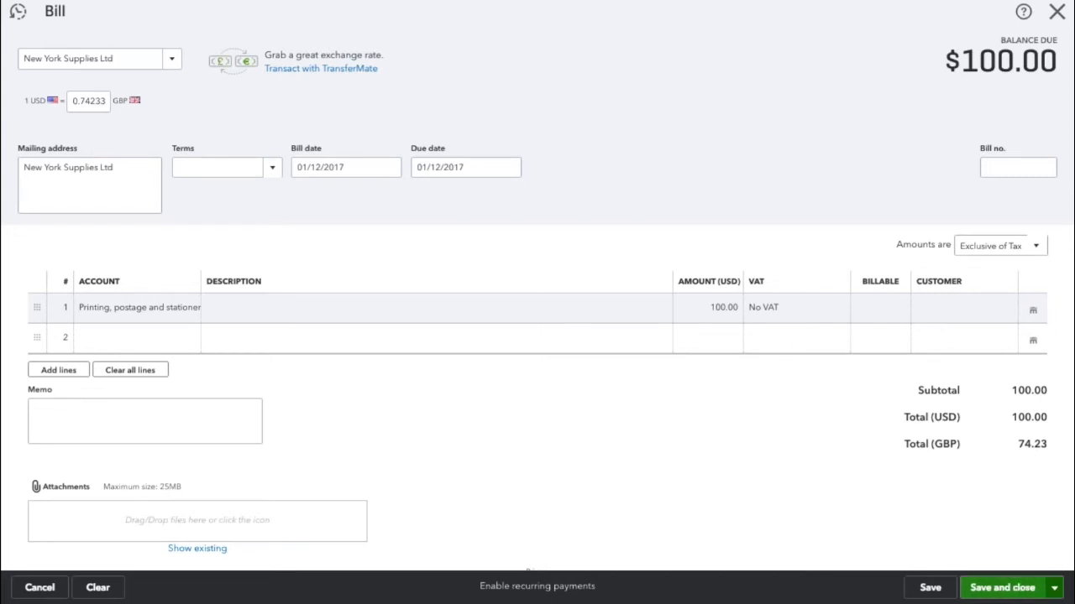
left_click(1001, 588)
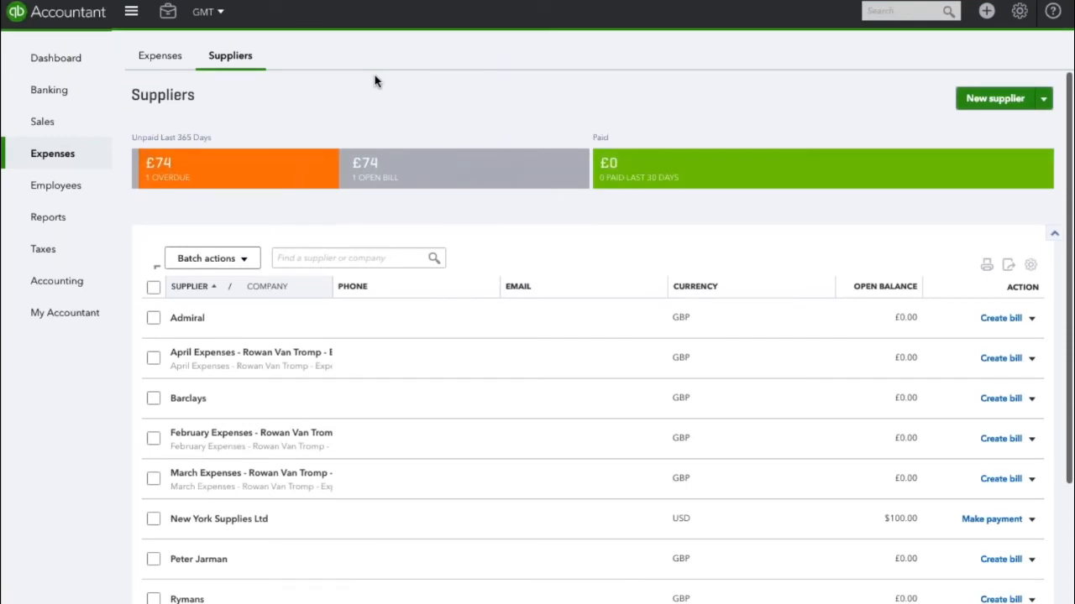
In Banking, start Find match on the £74.00 New York Supplies Ltd payment for review.
left_click(49, 91)
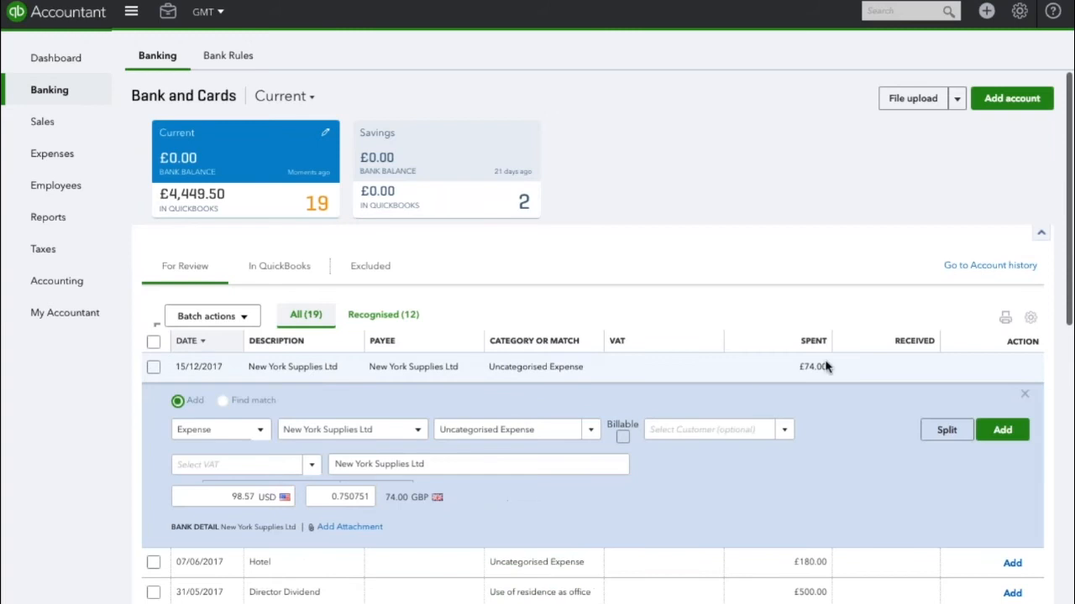
mouse_move(803, 370)
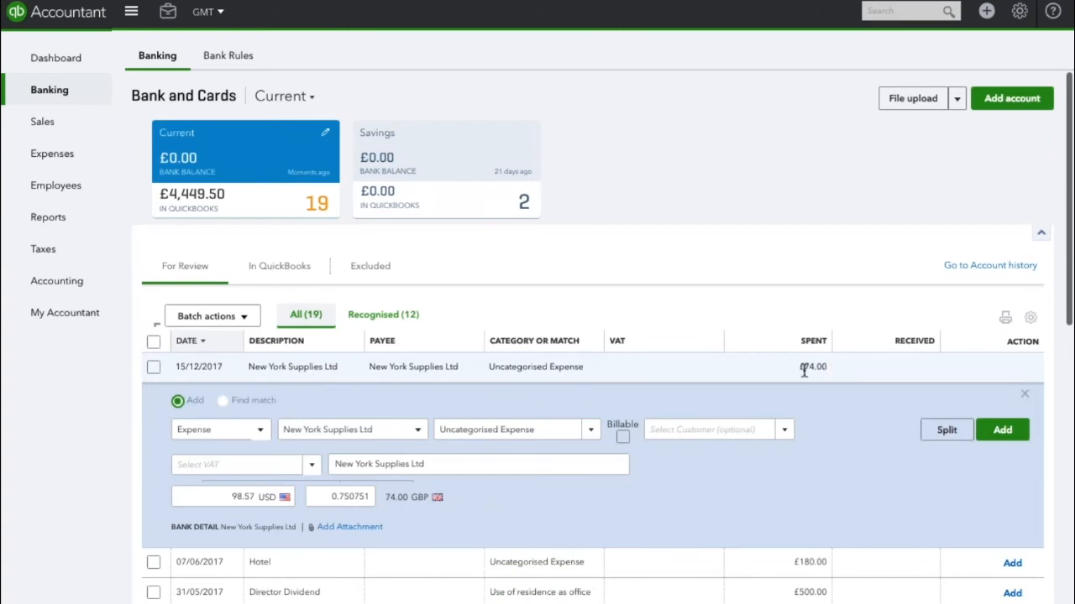
mouse_move(216, 383)
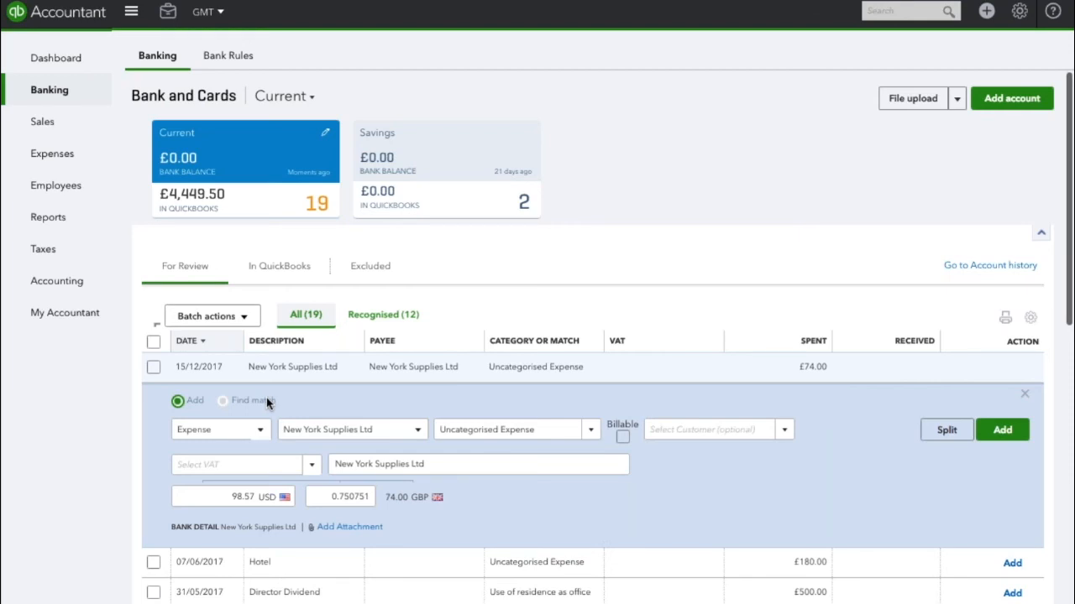
left_click(222, 400)
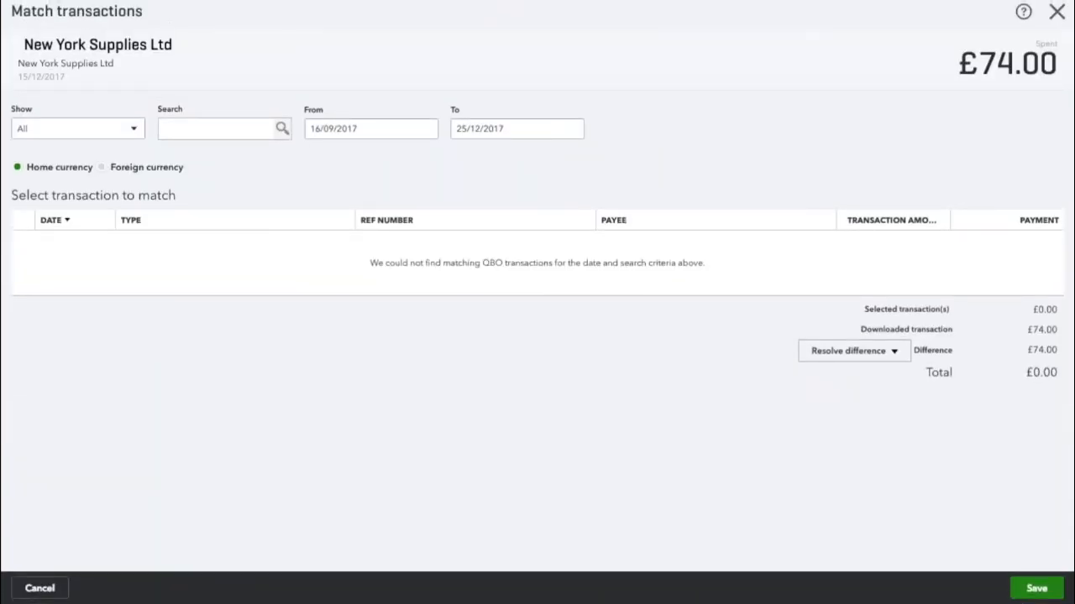
Match the £74.00 payment to the foreign-currency $100.00 bill of 01/12/2017 and save.
left_click(101, 168)
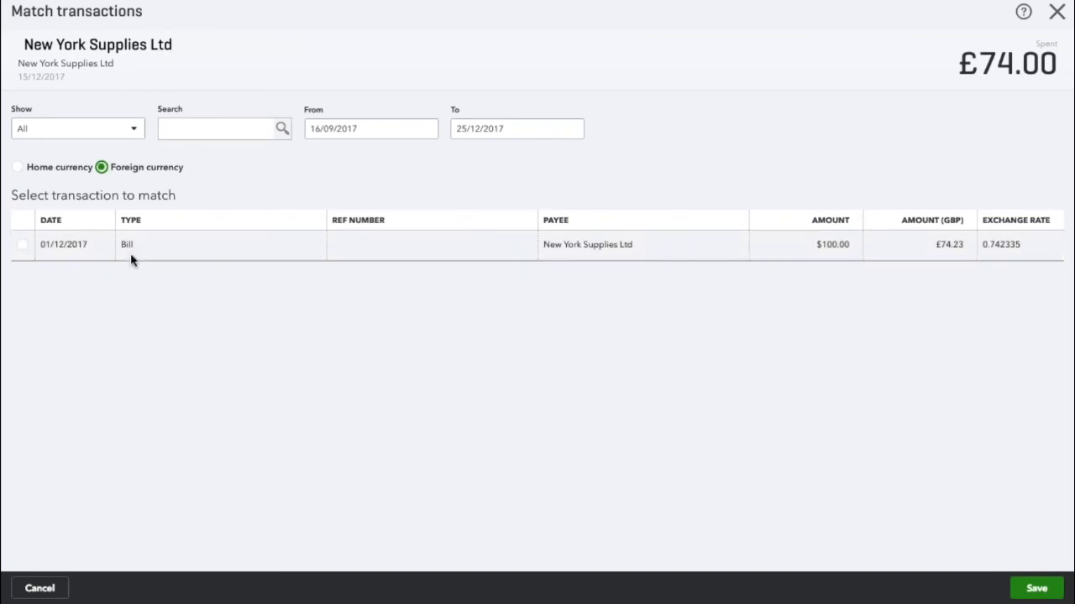
left_click(20, 245)
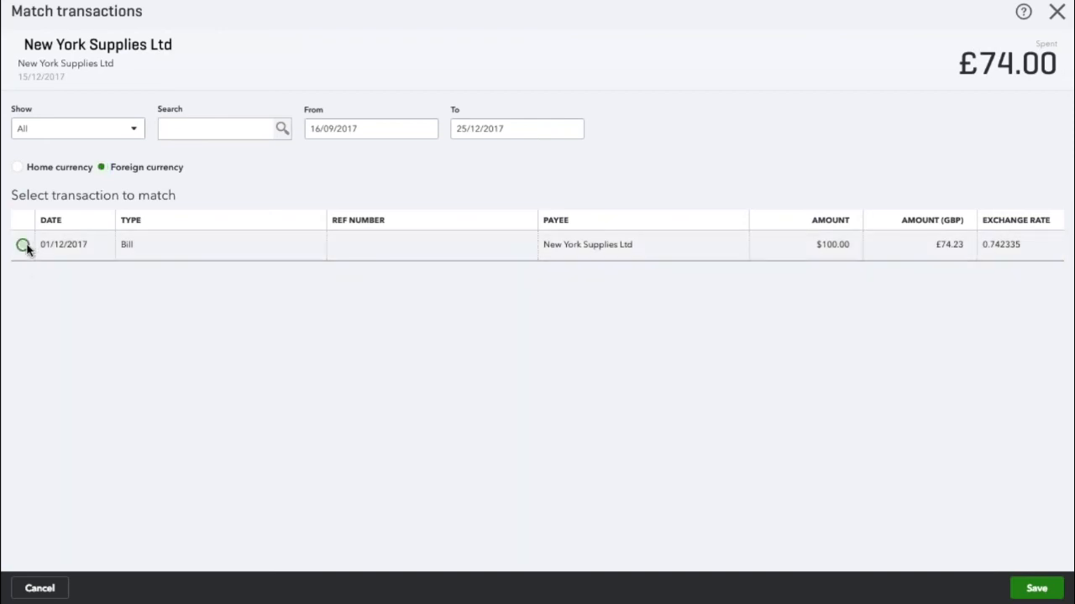
left_click(22, 246)
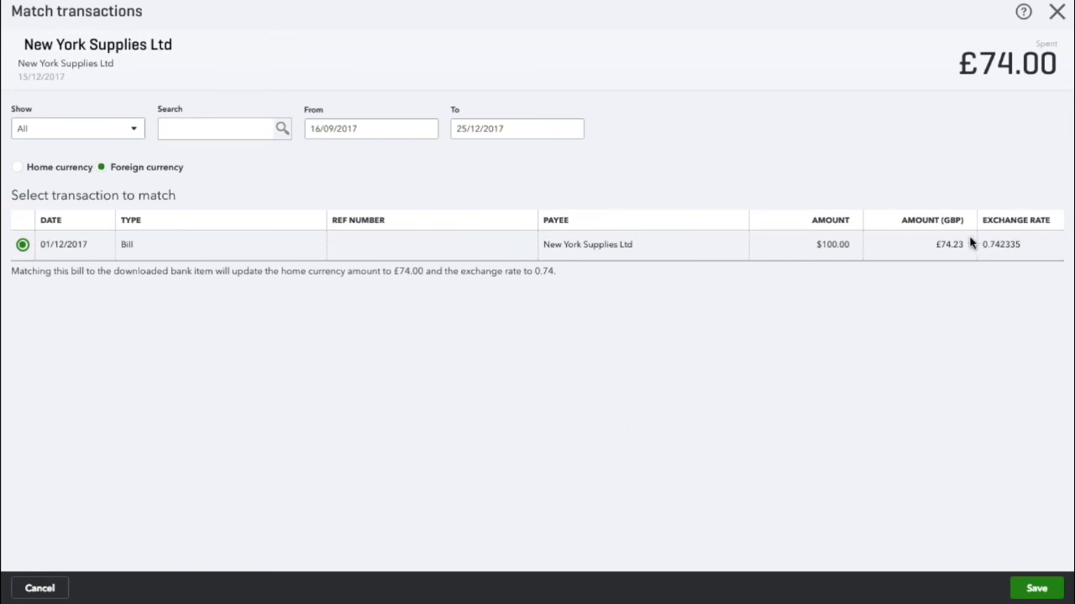
mouse_move(1036, 109)
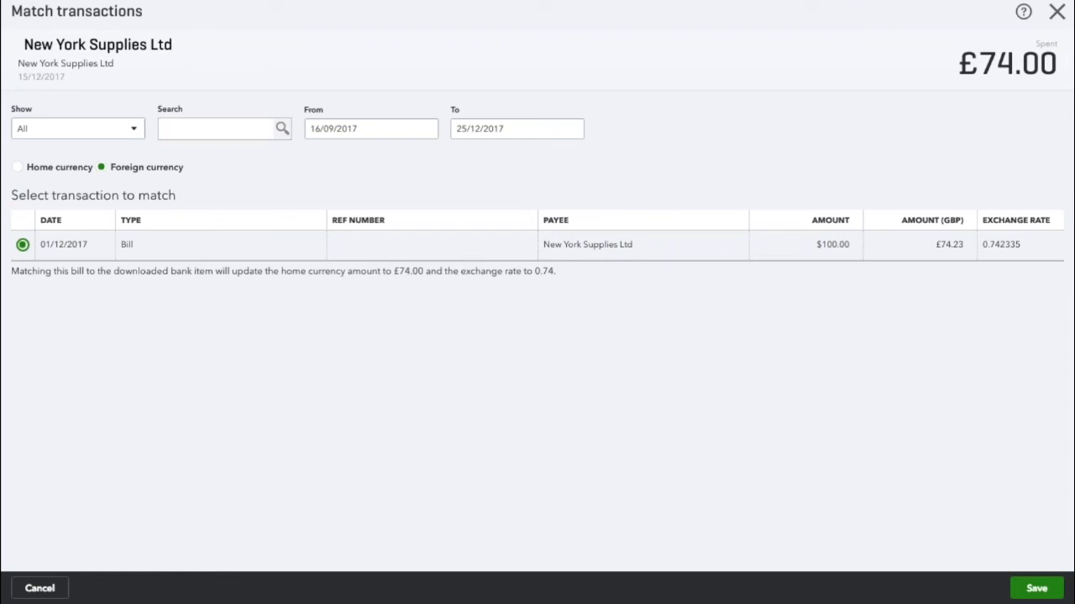
mouse_move(921, 363)
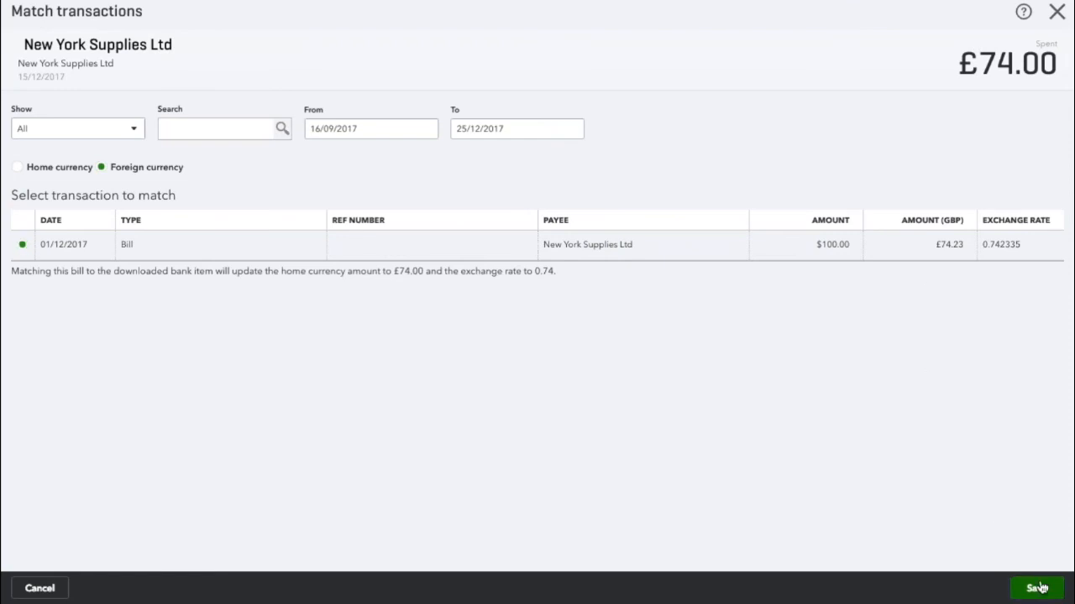
left_click(1038, 588)
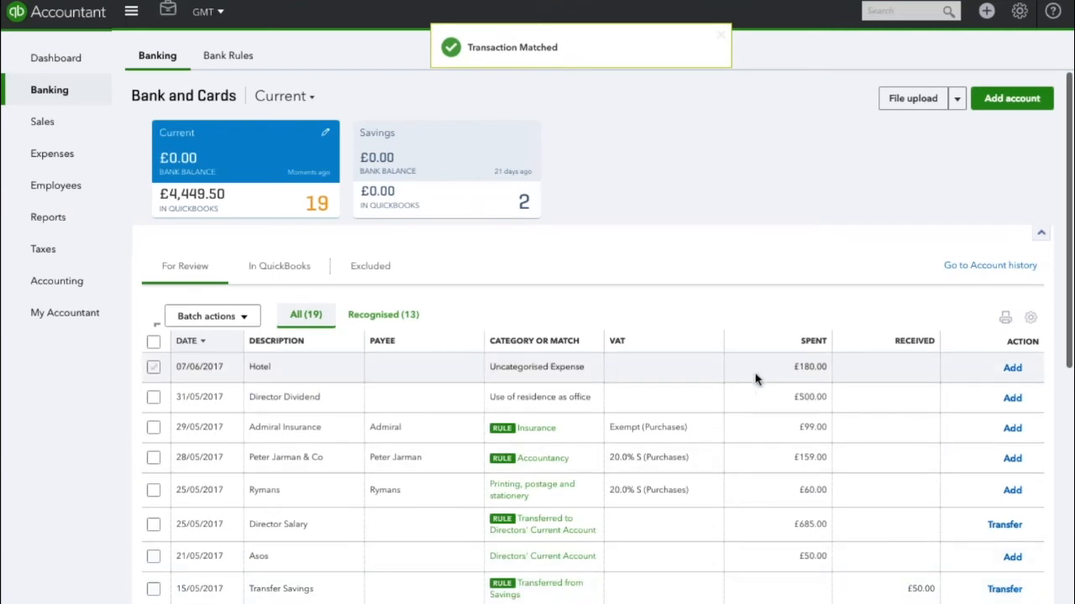
Review New York Supplies Ltd's transactions showing the $100 bill paid, $0.00 open.
left_click(52, 153)
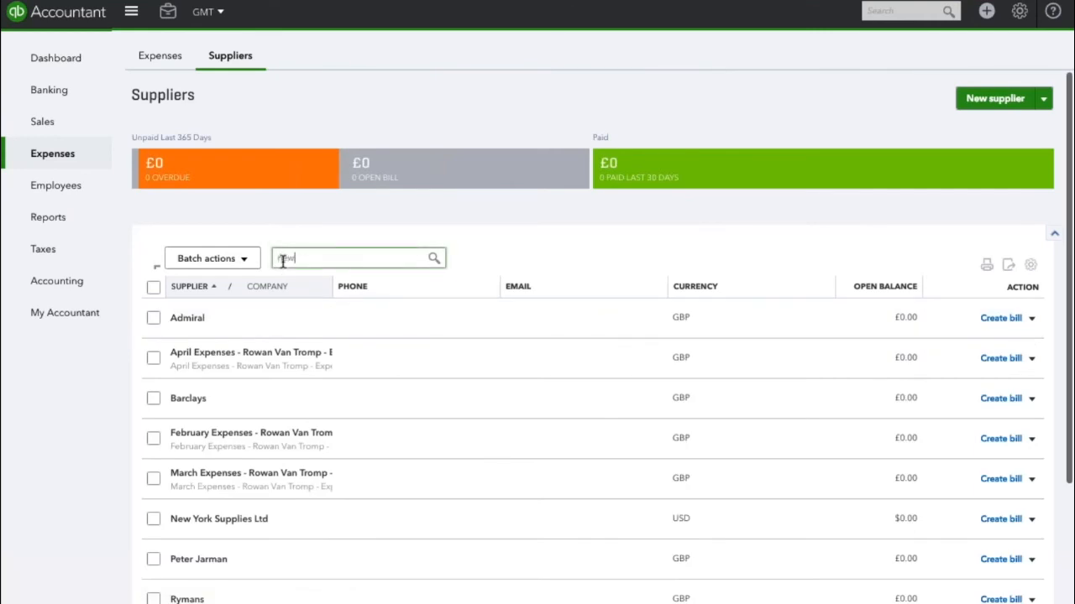
left_click(218, 517)
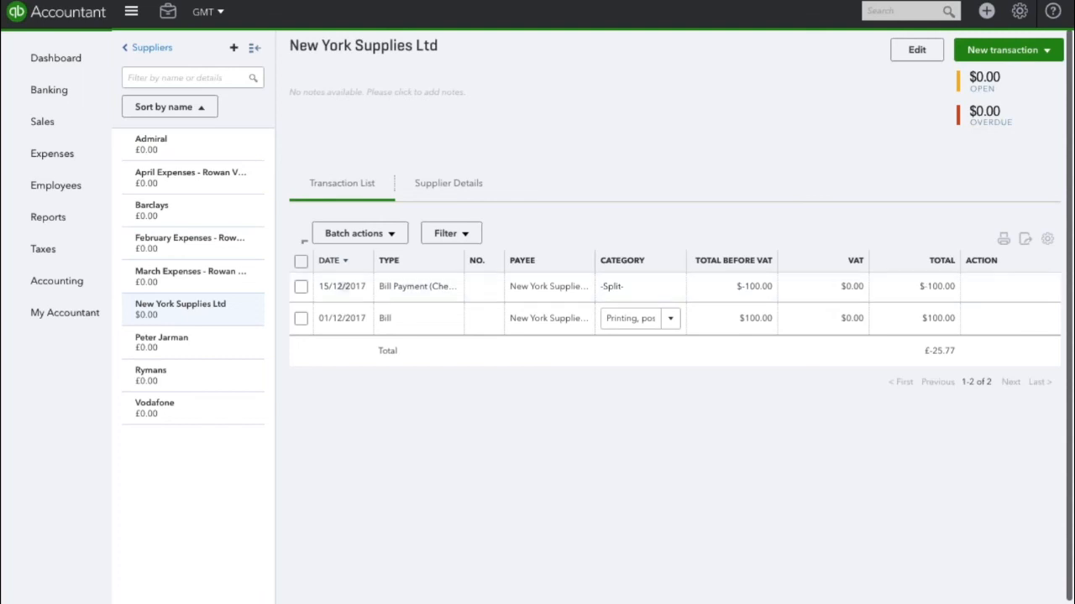
left_click(57, 281)
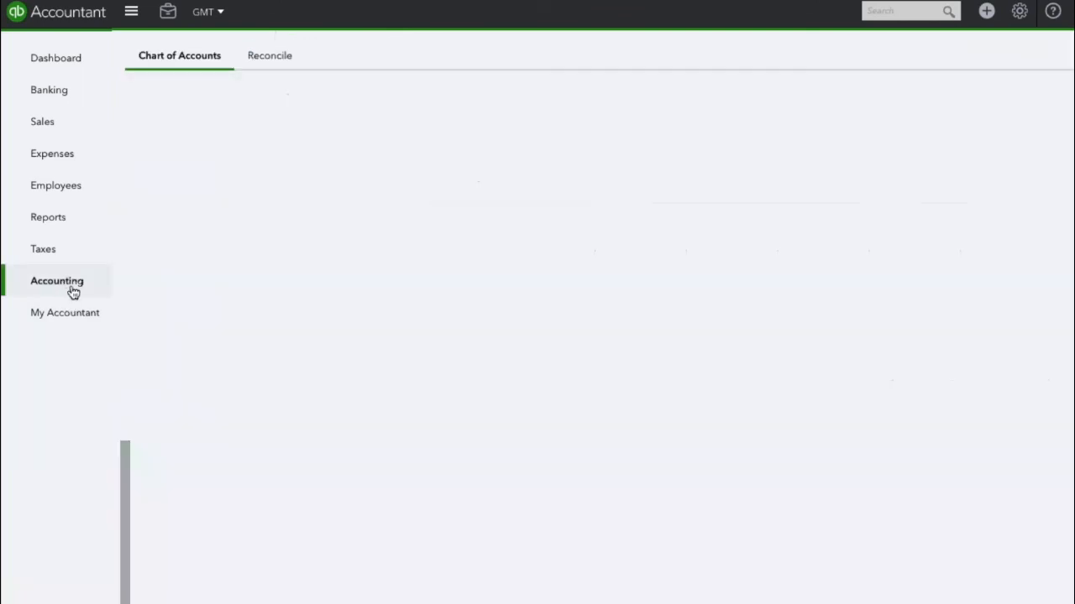
Filter the Chart of Accounts by 'gain' to show Exchange Gain or Loss.
left_click(57, 280)
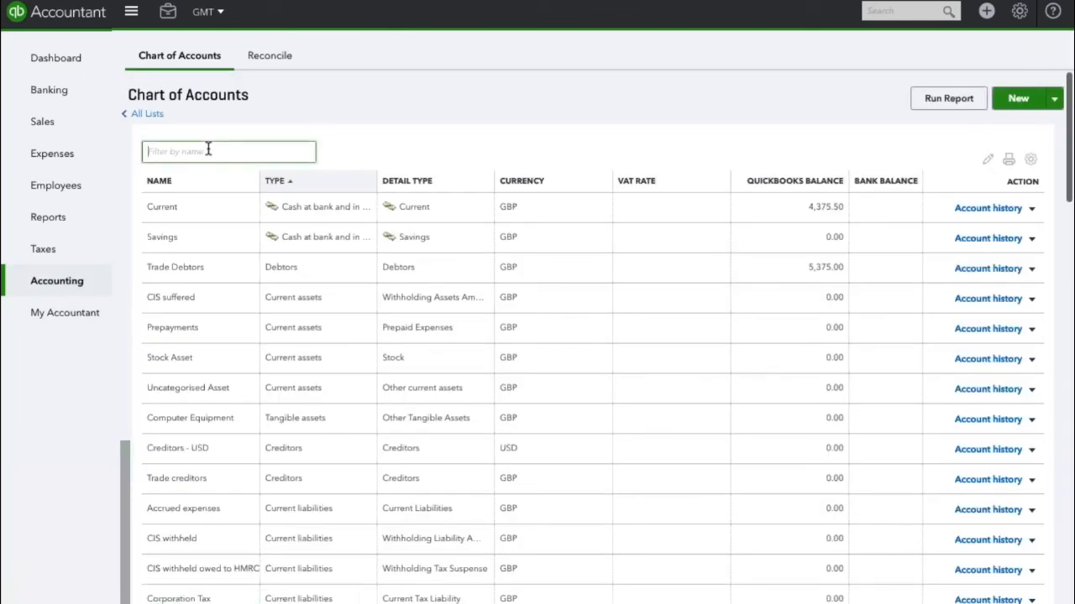
type("gain")
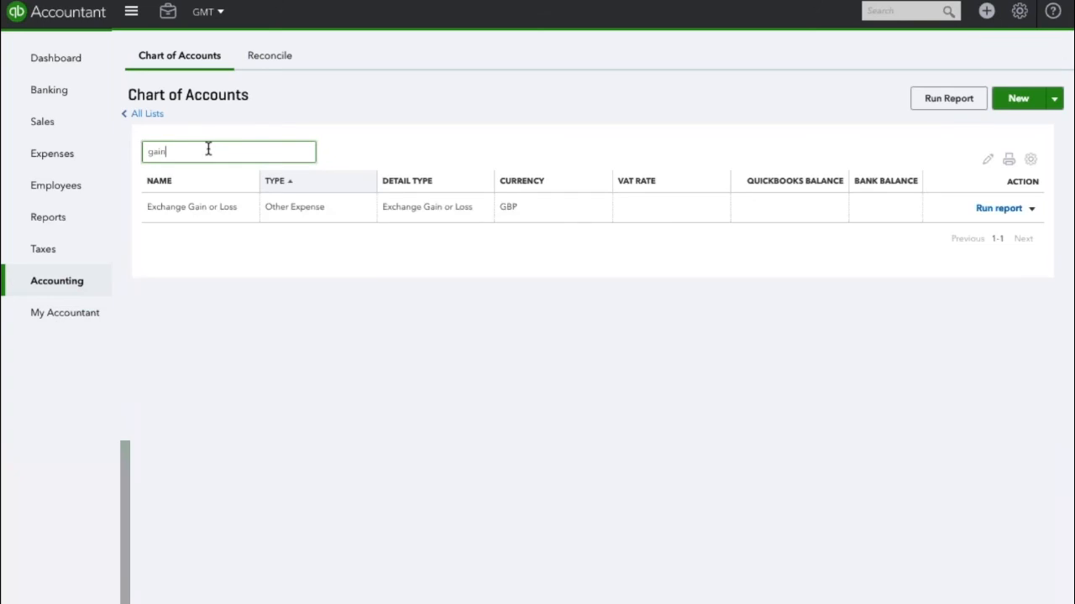